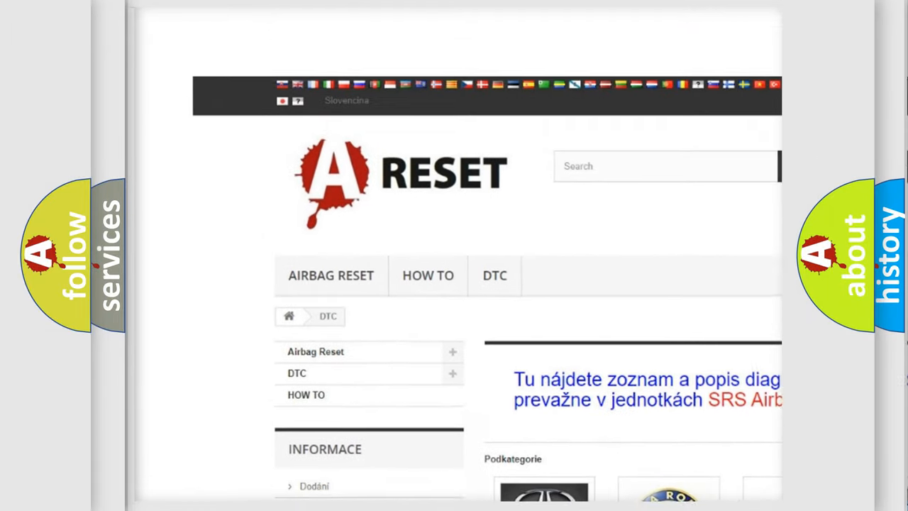
Browse the Alfa Romeo DTC page from B0003 down through the C and P codes.
{"action": "scroll", "scroll_direction": "down", "scroll_amount": 3}
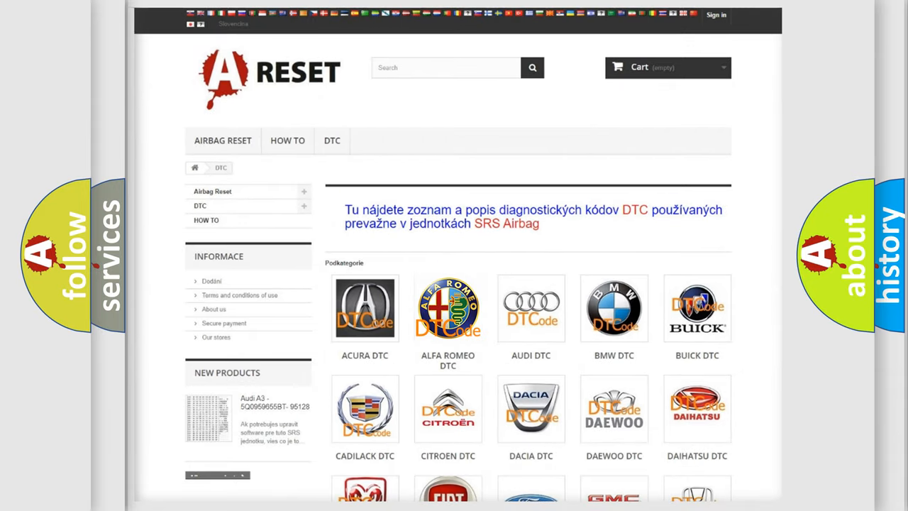
{"action": "left_click", "coordinate": [448, 308]}
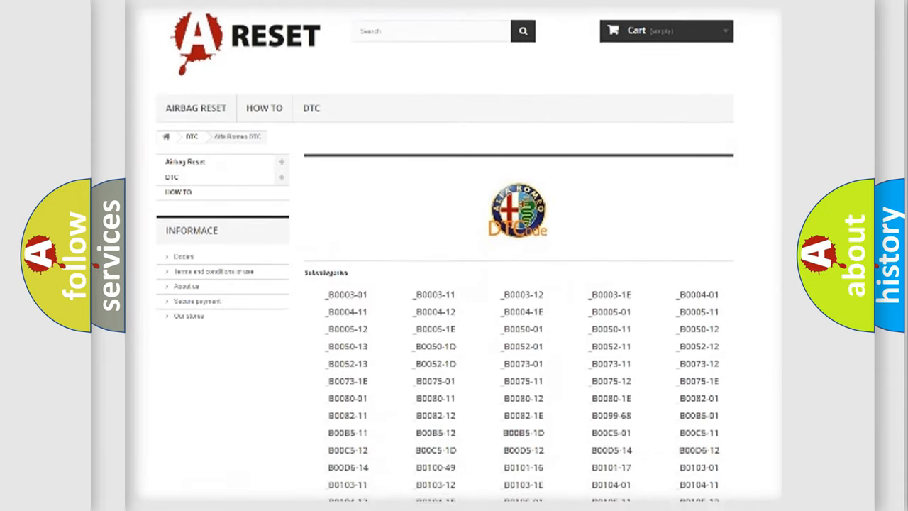
{"action": "scroll", "scroll_direction": "down", "scroll_amount": 3}
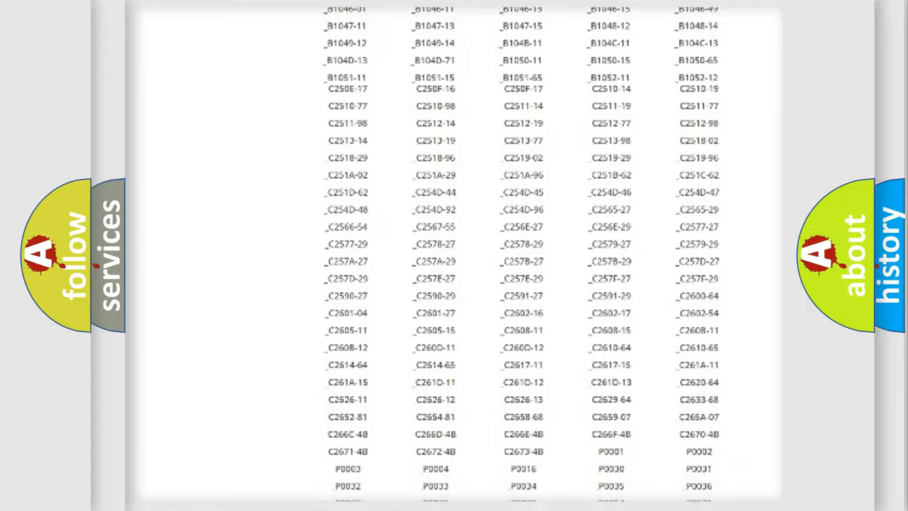